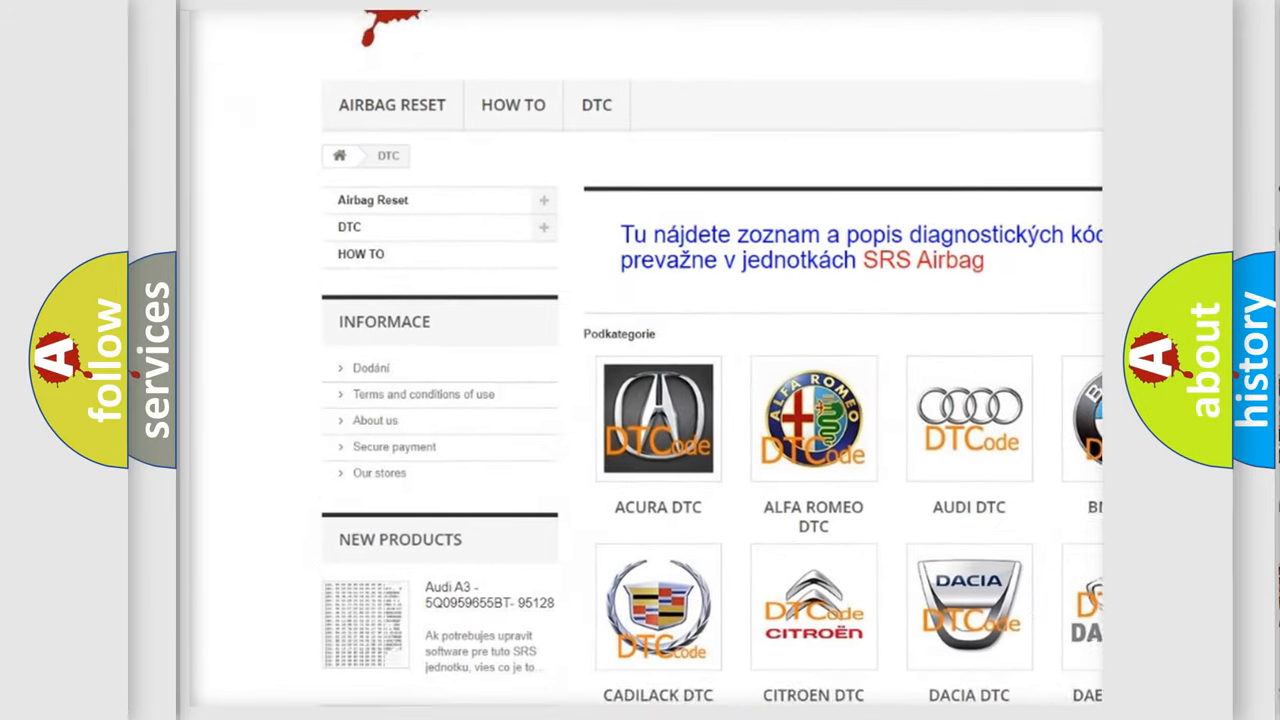
{"action": "scroll", "scroll_direction": "down", "scroll_amount": 3}
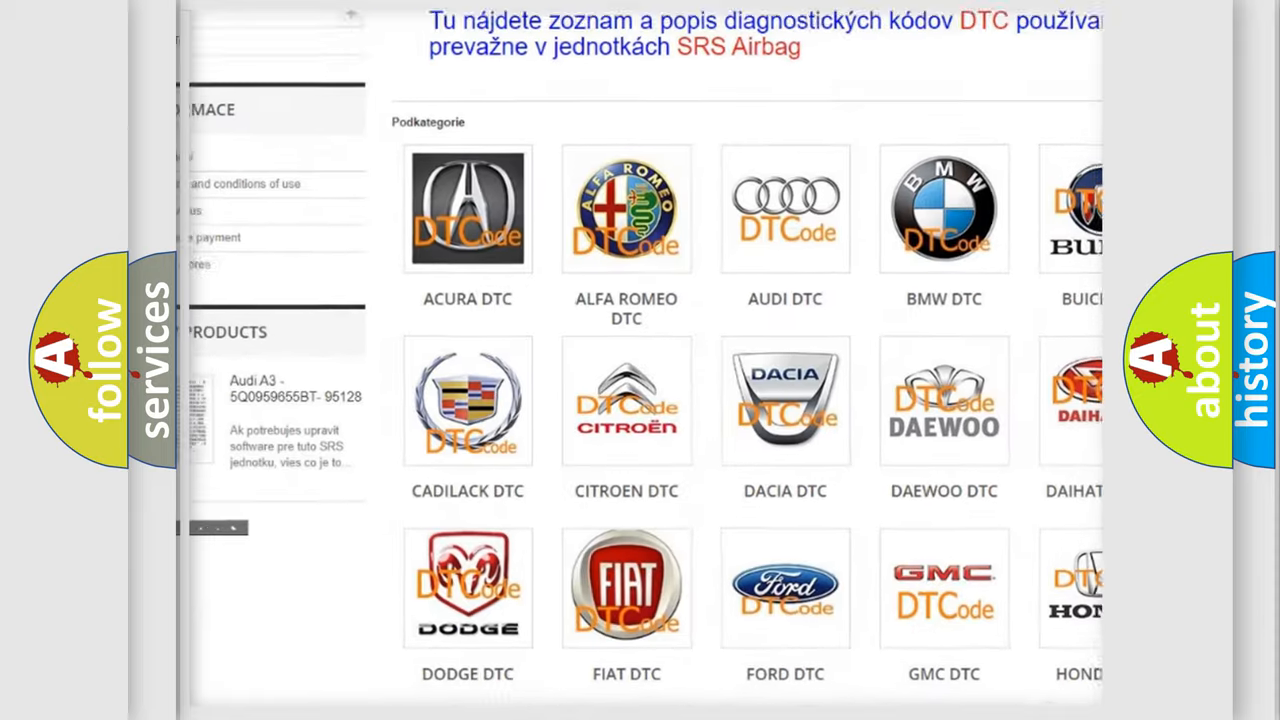
{"action": "scroll", "scroll_direction": "down", "scroll_amount": 3}
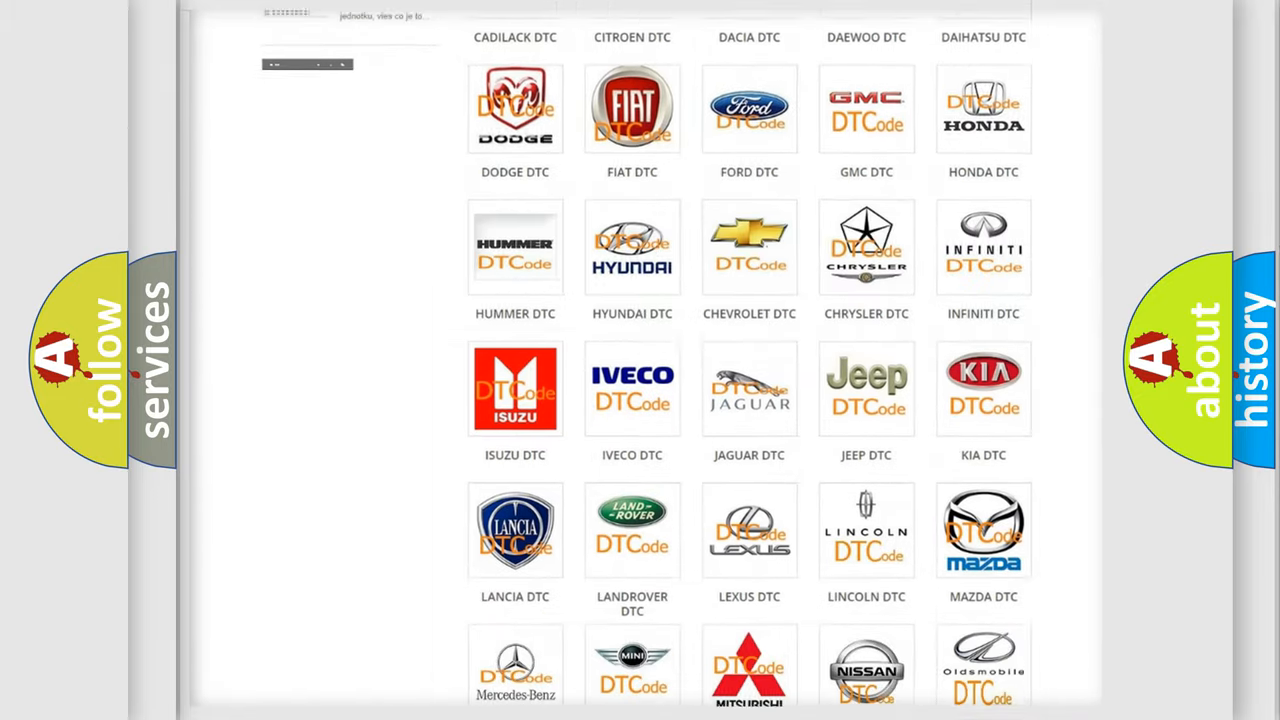
{"action": "scroll", "scroll_direction": "down", "scroll_amount": 3}
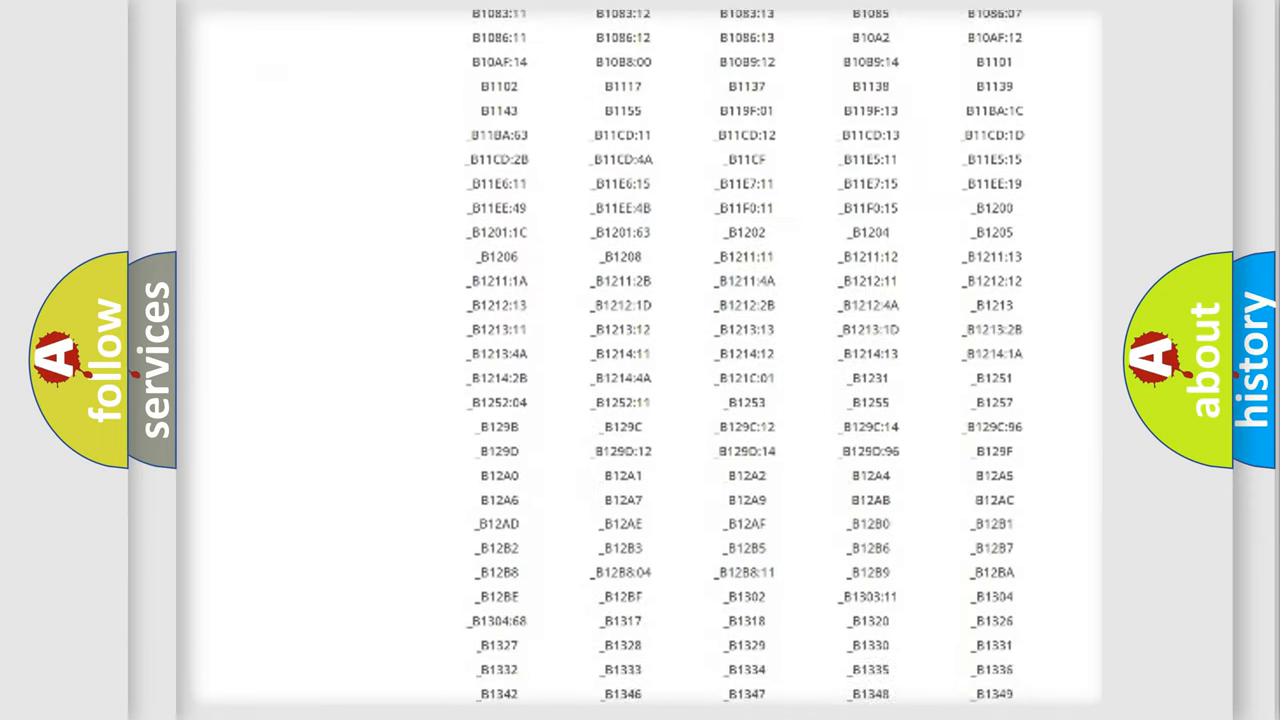
{"action": "scroll", "scroll_direction": "down", "scroll_amount": 3}
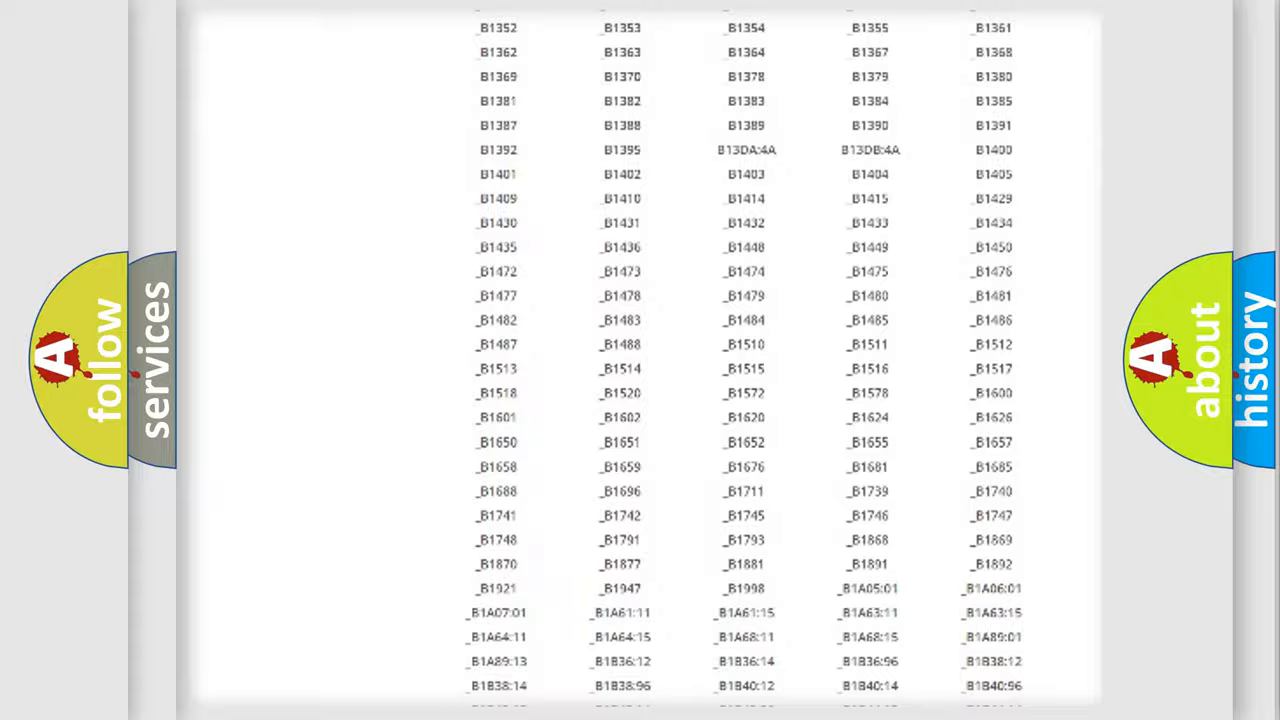